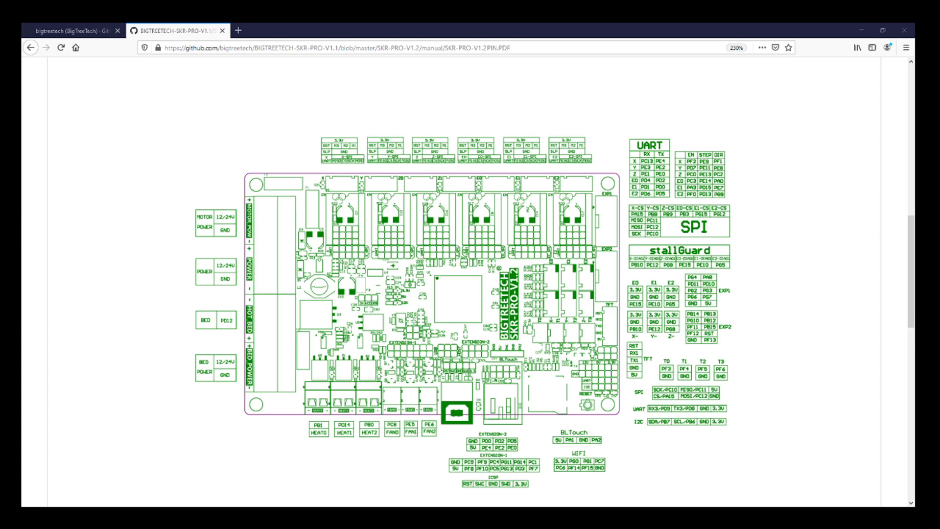
Step: Return from the SKR Pro pin diagram to the BIGTREETECH-SKR-PRO-V1.1 repository home page
{"action": "left_click", "coordinate": [71, 30]}
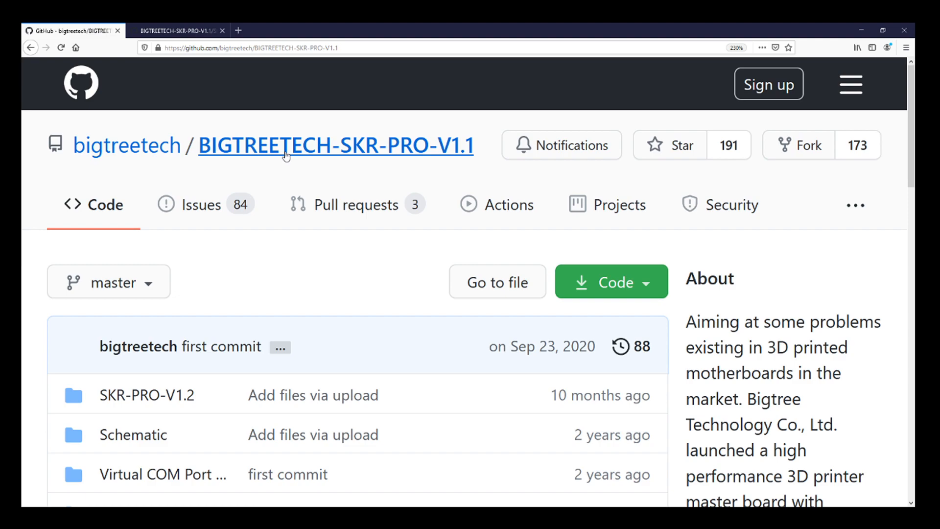
{"action": "left_click", "coordinate": [145, 394]}
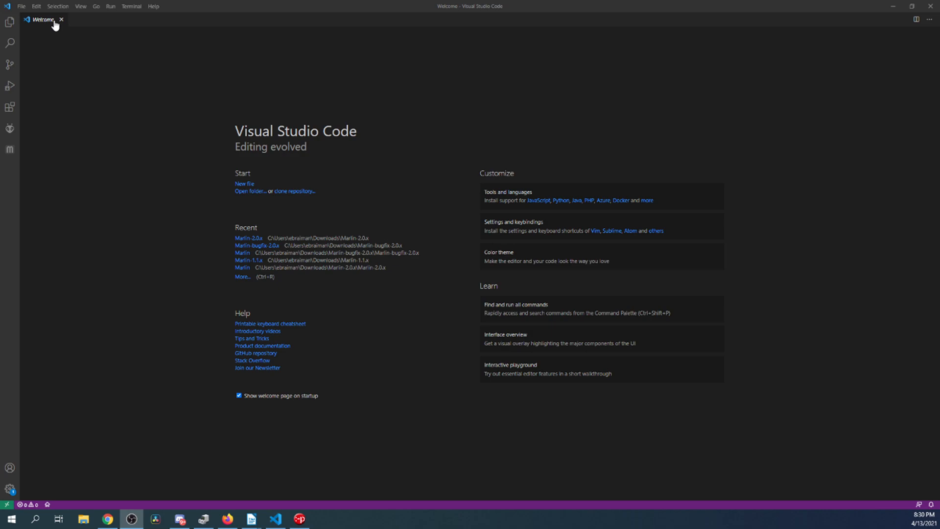
Step: Open the Marlin-2.0.x folder from Downloads as the VS Code workspace
{"action": "left_click", "coordinate": [250, 191]}
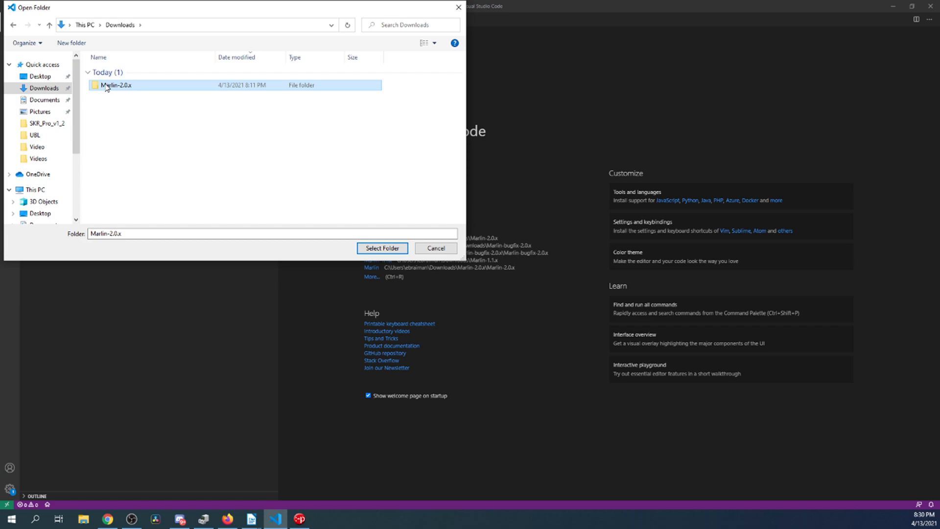
{"action": "left_click", "coordinate": [382, 248]}
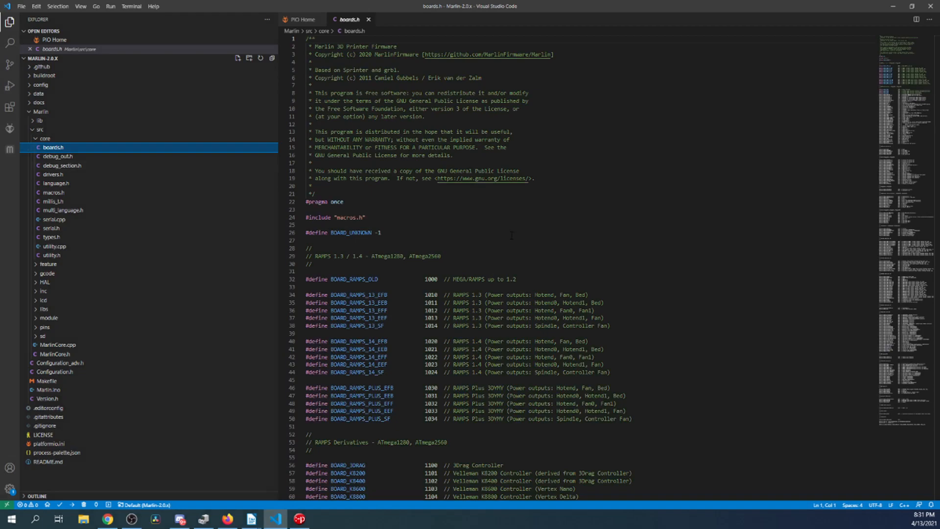
Step: Search boards.h for 'SKR' to locate the SKR Pro board definition
{"action": "type", "text": "SKR_pro"}
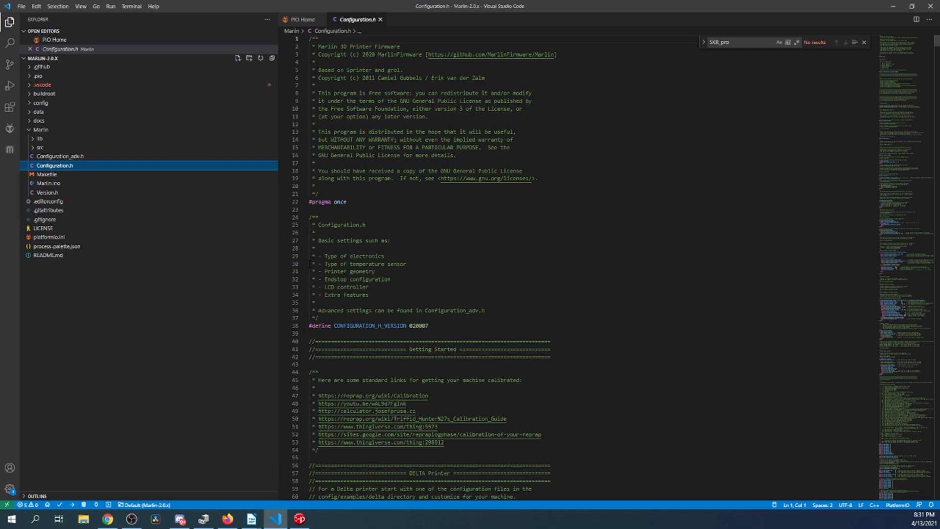
Step: Set MOTHERBOARD to BOARD_BTT_SKR_PRO_V1_2 in Configuration.h, found via a 'mothe' search
{"action": "type", "text": "mother"}
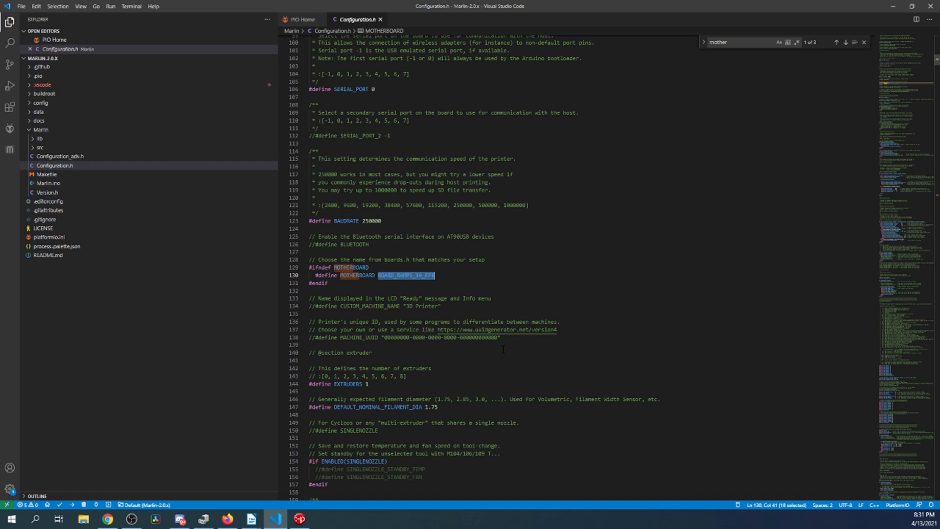
{"action": "type", "text": "BOARD_BTT_SKR_PRO_V1_2"}
{"action": "left_click", "coordinate": [345, 88]}
{"action": "type", "text": "-1"}
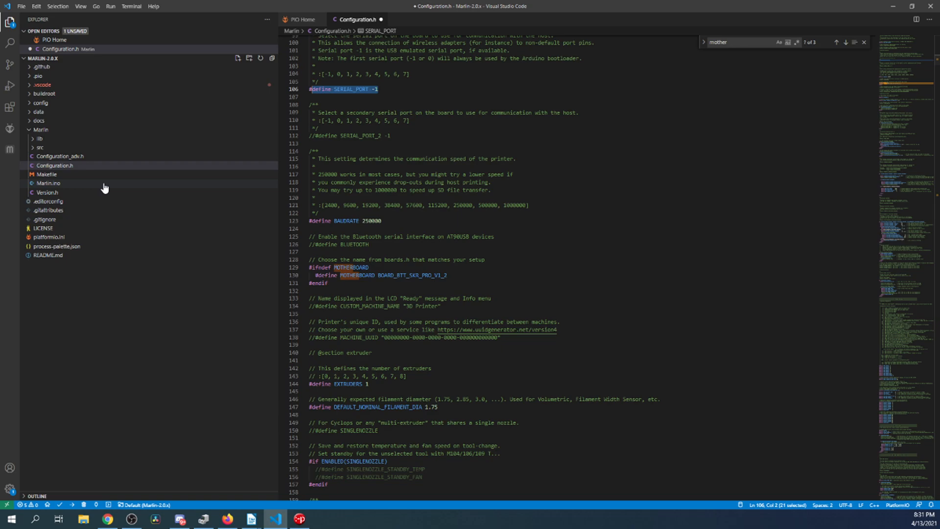
{"action": "left_click", "coordinate": [49, 247]}
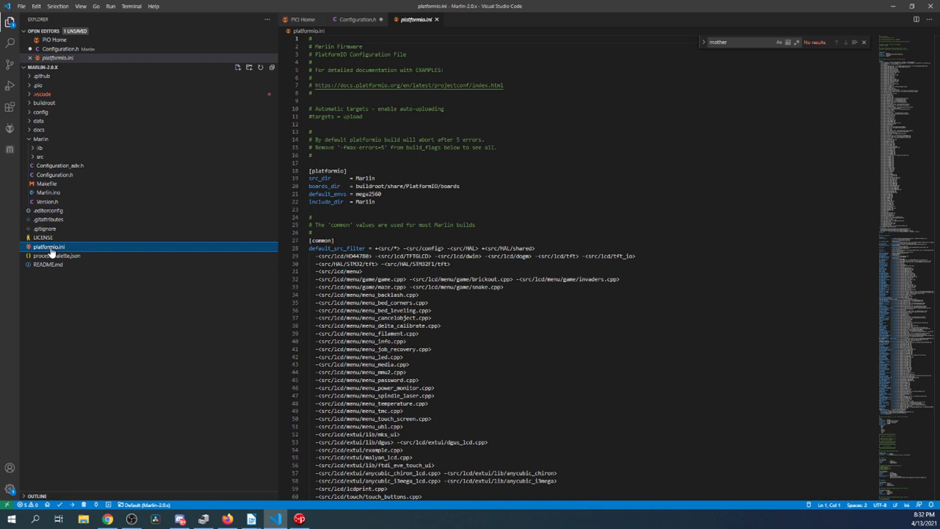
Step: Replace default_envs mega2560 with BIGTREE_SKR_PRO in platformio.ini
{"action": "double_click", "coordinate": [368, 194]}
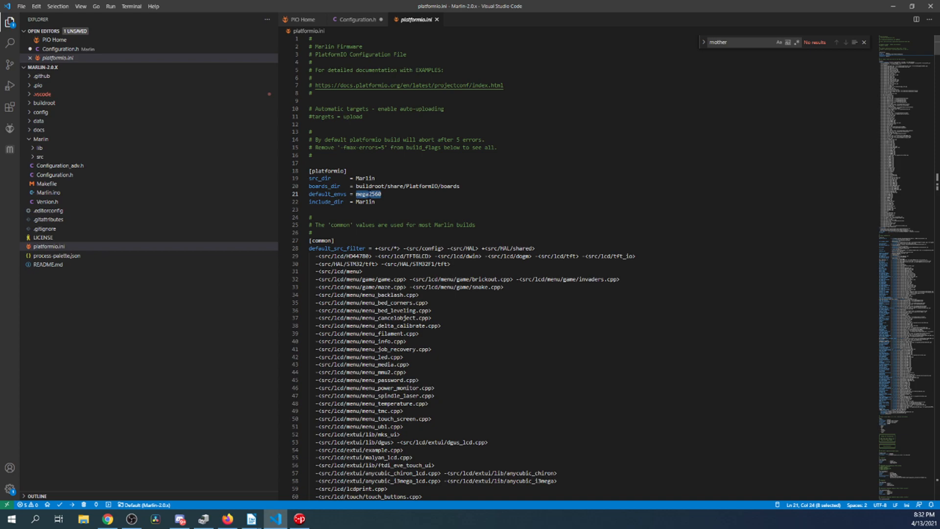
{"action": "type", "text": "sk"}
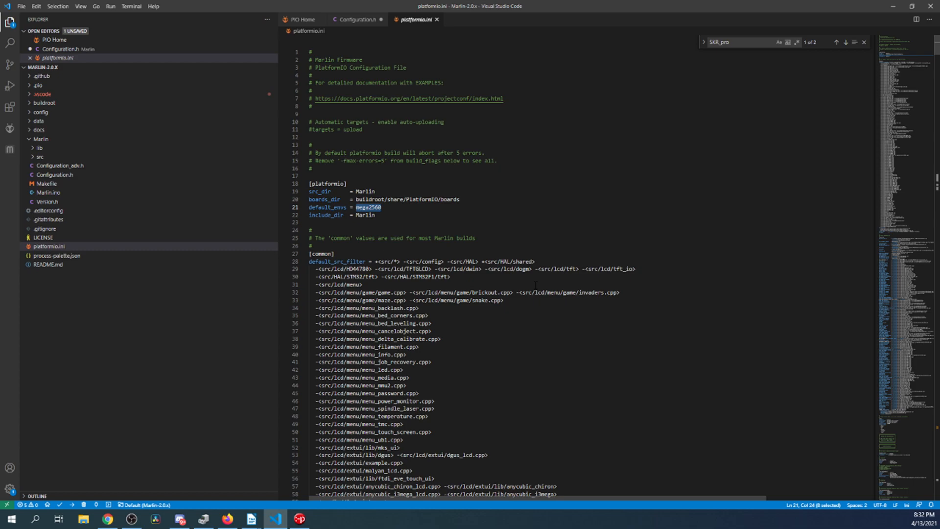
{"action": "type", "text": "BIGTREE_SKR_PRO"}
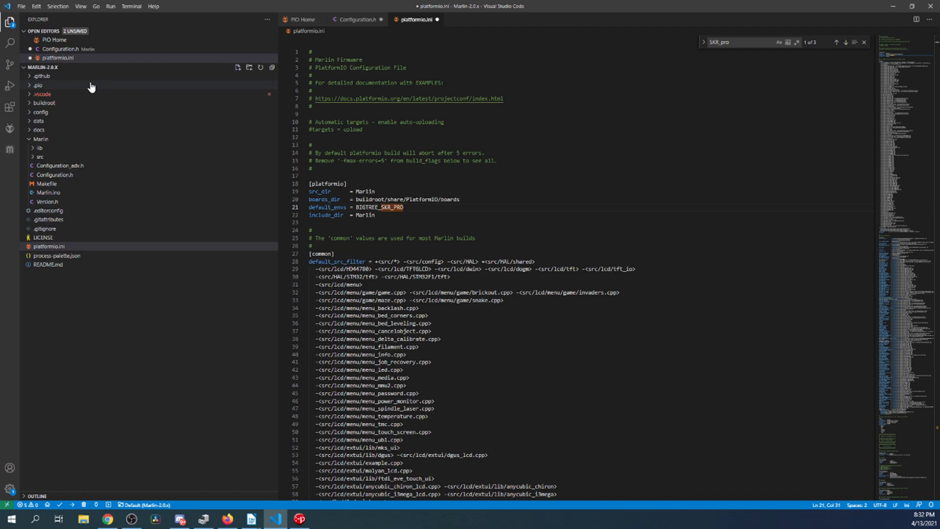
{"action": "mouse_move", "coordinate": [103, 143]}
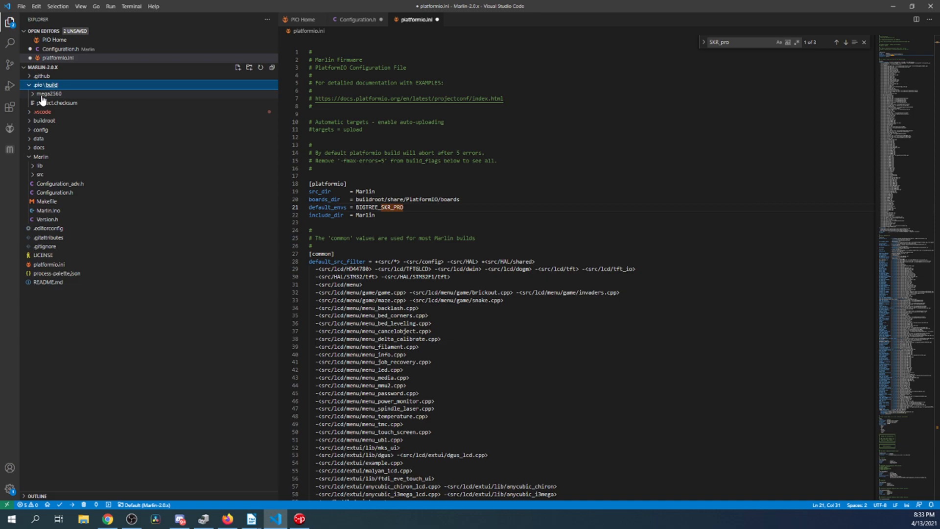
Step: Start the PlatformIO build of Marlin for the BIGTREE_SKR_PRO environment
{"action": "left_click", "coordinate": [50, 94]}
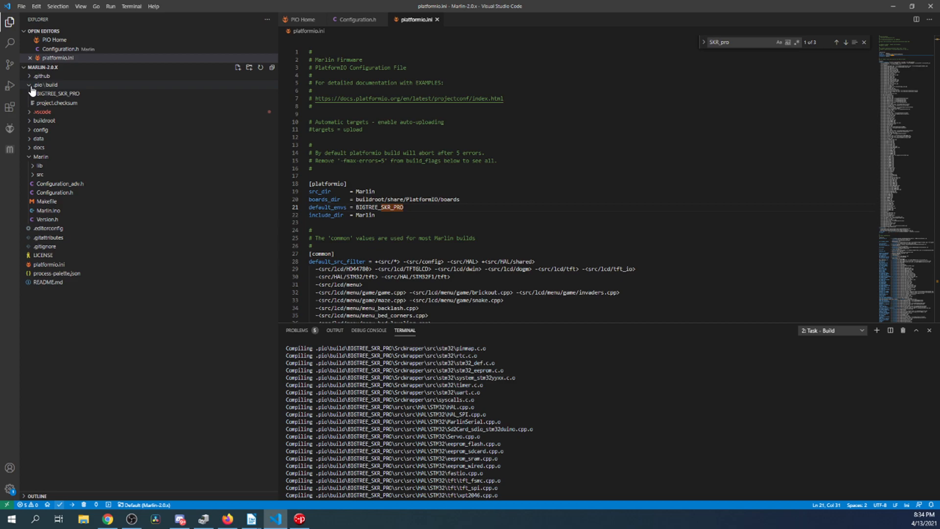
Step: Reveal the built firmware.bin from .pio/build/BIGTREE_SKR_PRO in File Explorer
{"action": "left_click", "coordinate": [57, 94]}
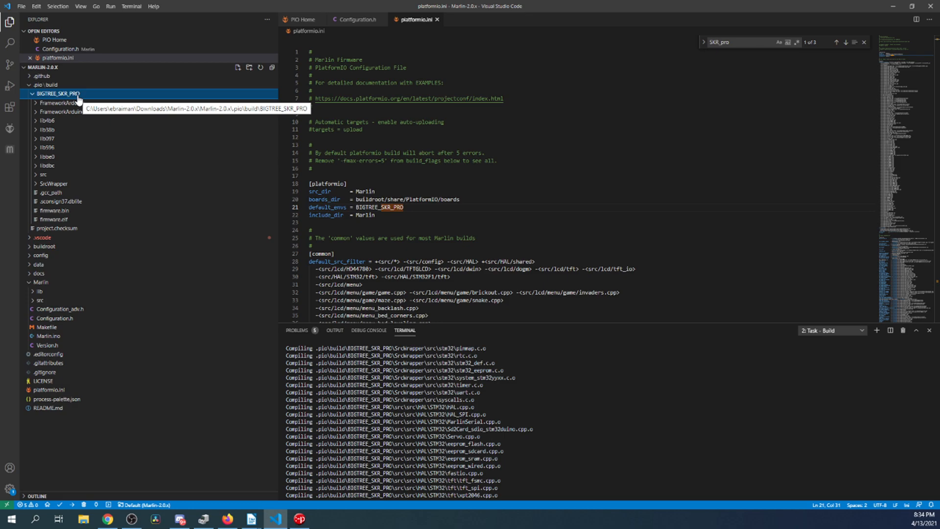
{"action": "right_click", "coordinate": [46, 218]}
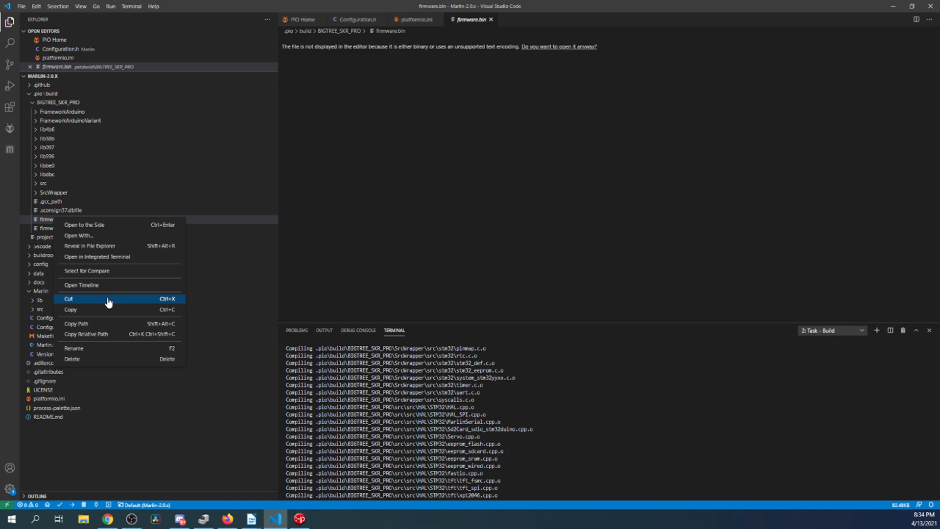
{"action": "left_click", "coordinate": [89, 245]}
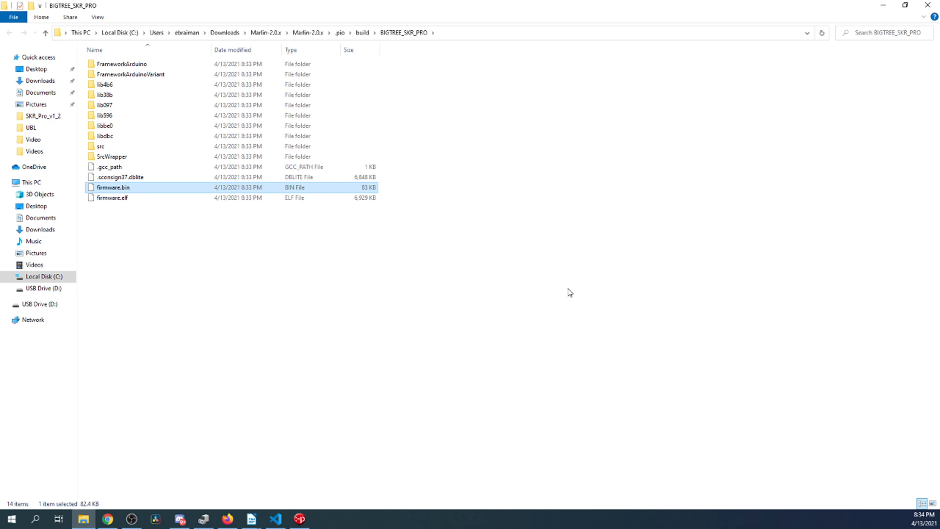
Step: Send firmware.bin to USB Drive (D:) beside the old FIRMWARE.CUR
{"action": "right_click", "coordinate": [113, 187]}
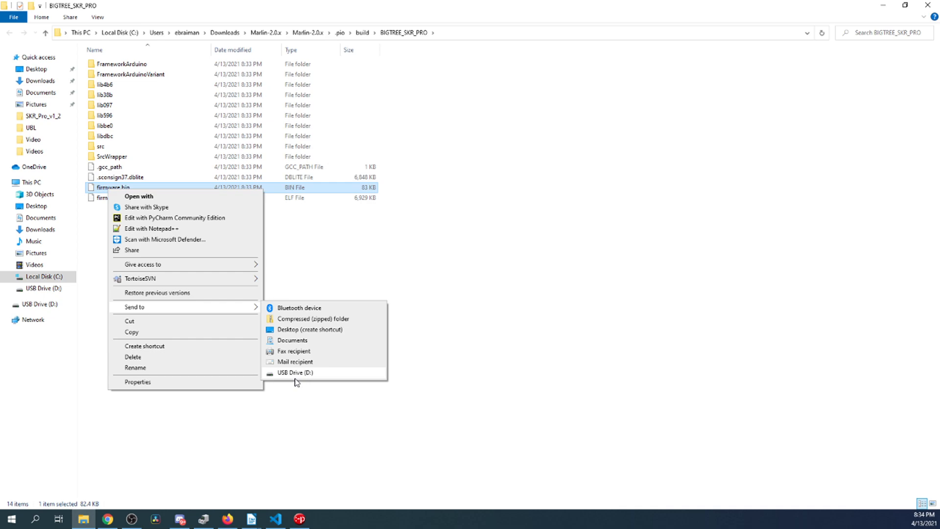
{"action": "left_click", "coordinate": [294, 372]}
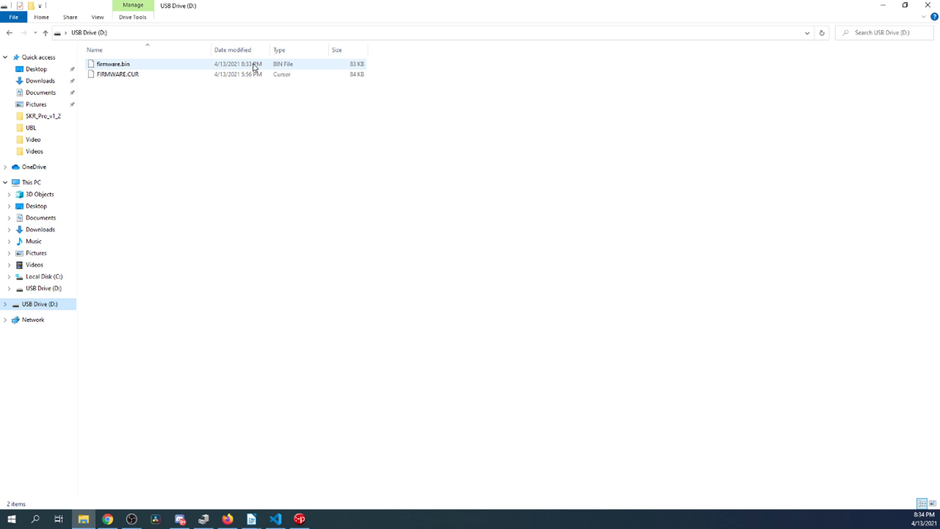
{"action": "mouse_move", "coordinate": [128, 79]}
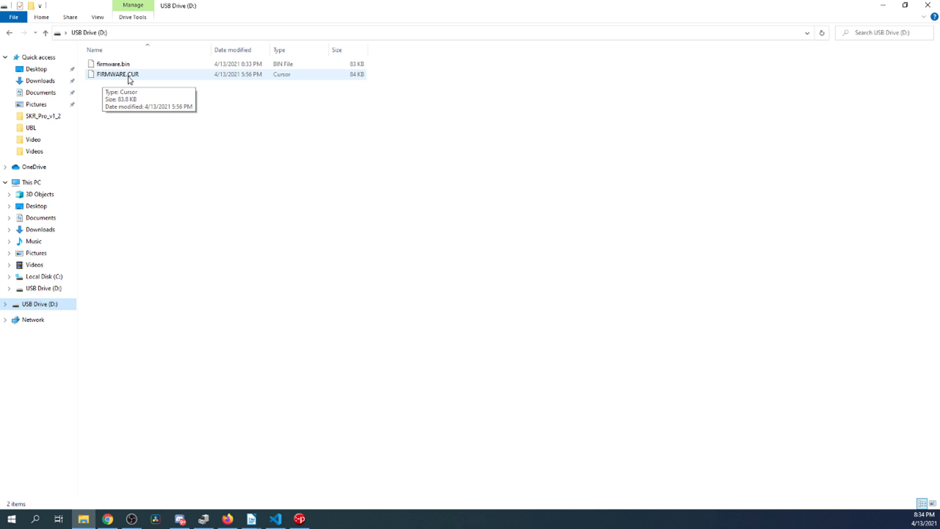
{"action": "mouse_move", "coordinate": [140, 82]}
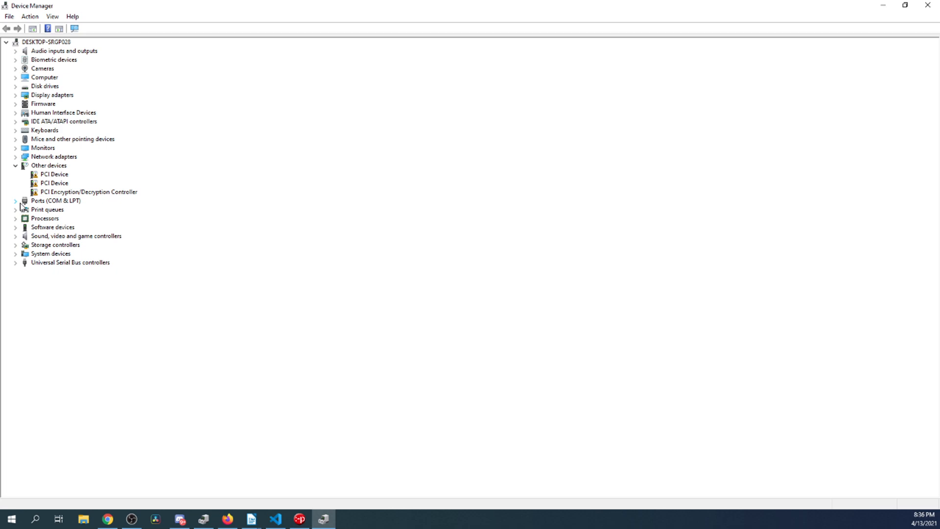
Step: Expand Ports (COM & LPT) to find the printer board's COM number
{"action": "left_click", "coordinate": [15, 200]}
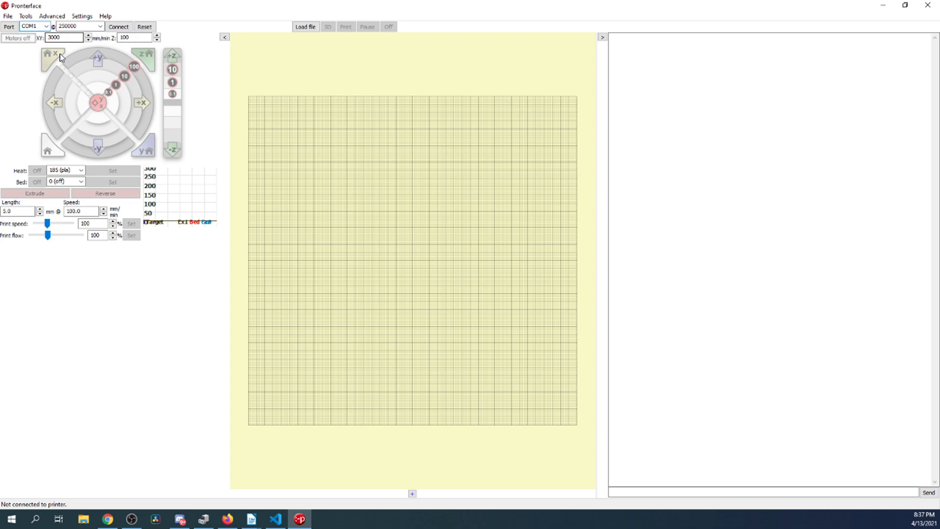
Step: Connect Pronterface on COM17 at 250000 baud and enter the M119 endstop query
{"action": "left_click", "coordinate": [118, 26]}
{"action": "type", "text": "M"}
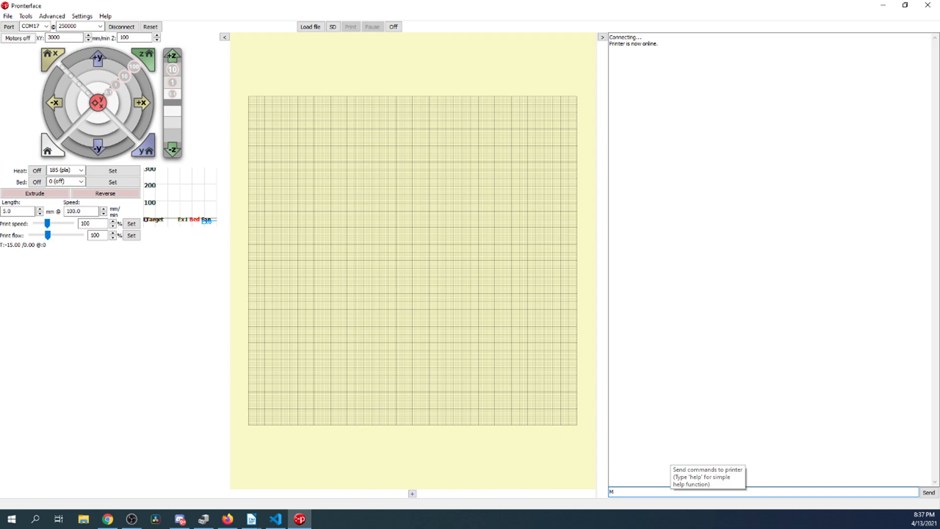
{"action": "type", "text": "119"}
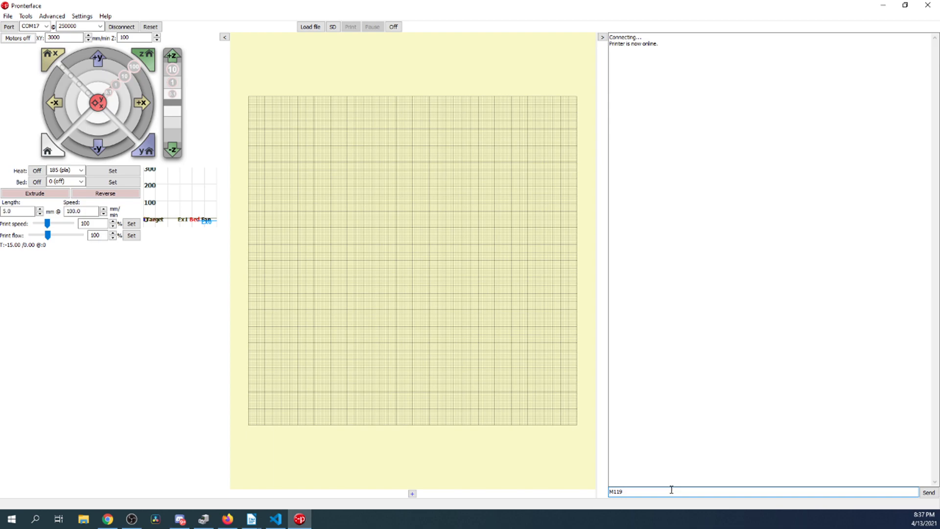